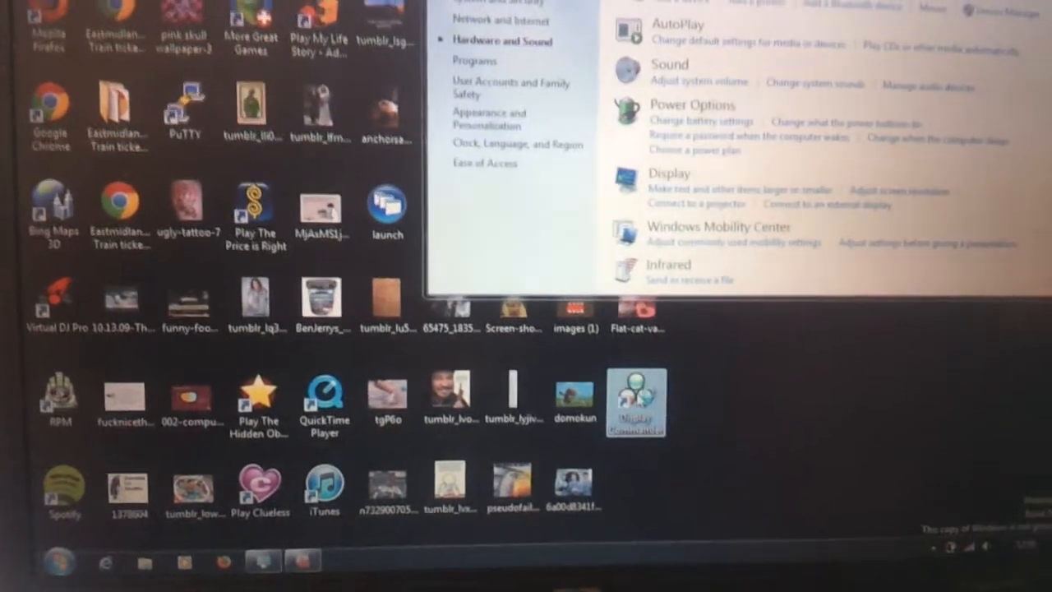
- Launch Display Commander from its desktop shortcut
double_click(636, 403)
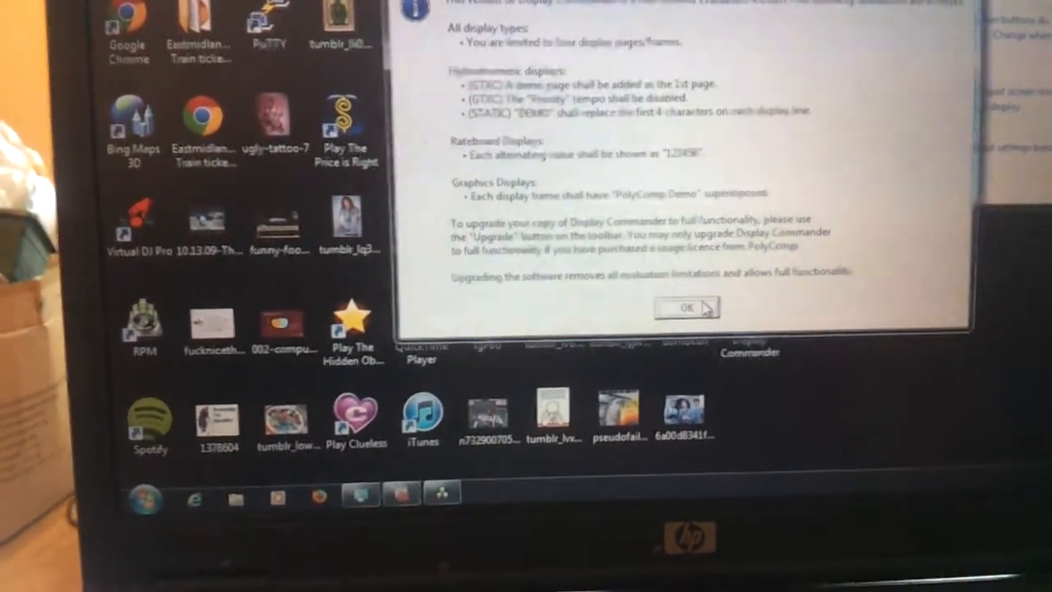
- Dismiss the free edition limitations notice
click(685, 307)
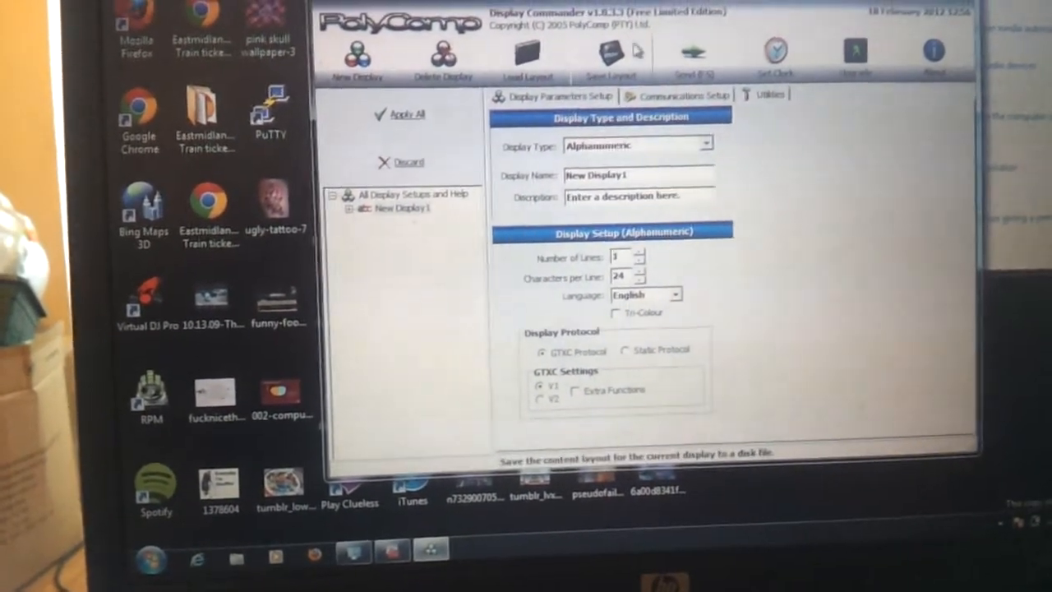
- Apply all display settings for New Display1 and confirm the success message
click(681, 96)
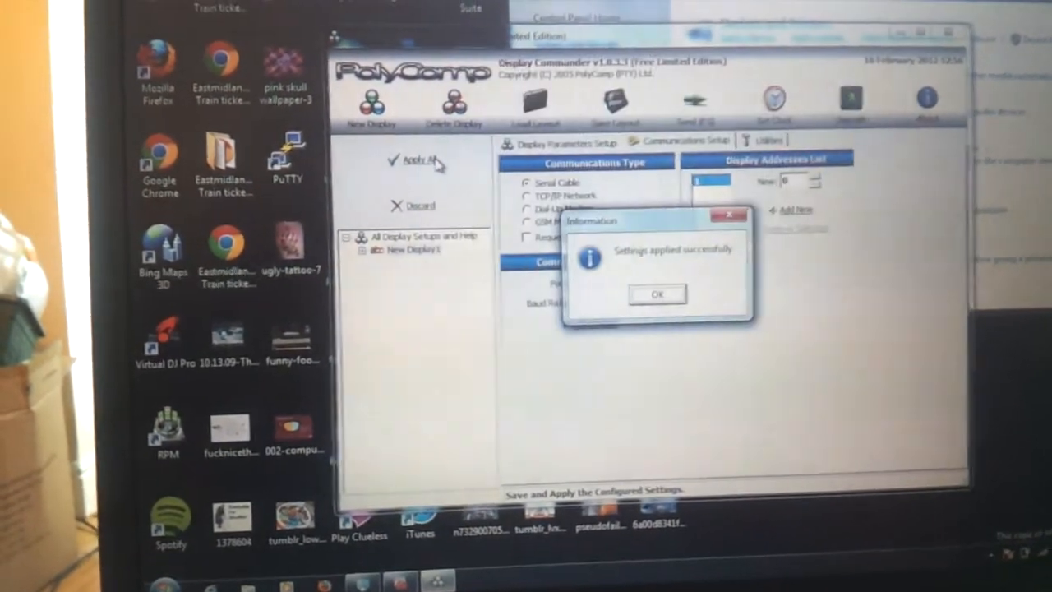
click(658, 292)
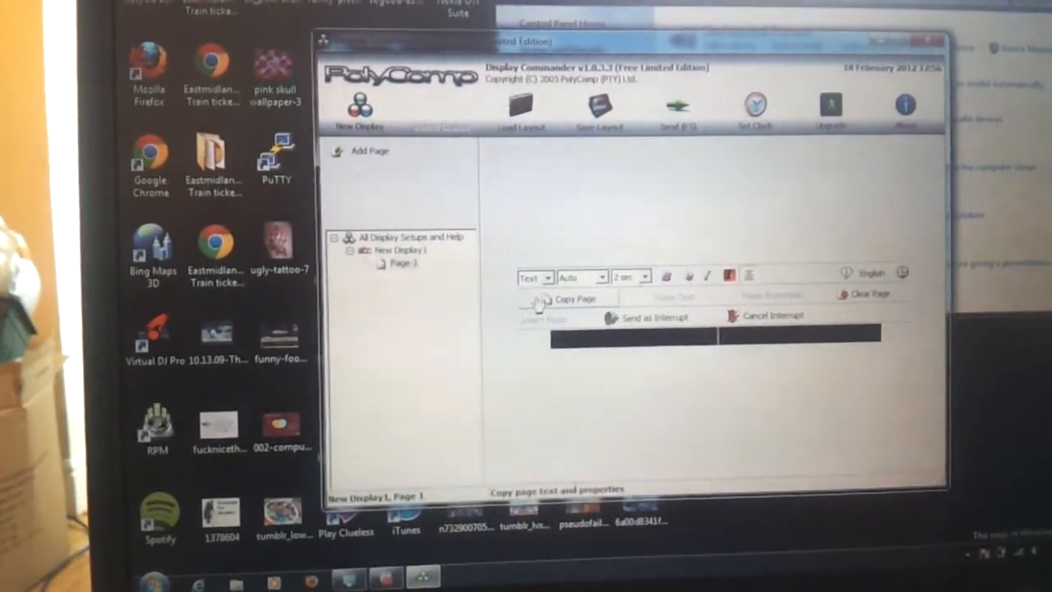